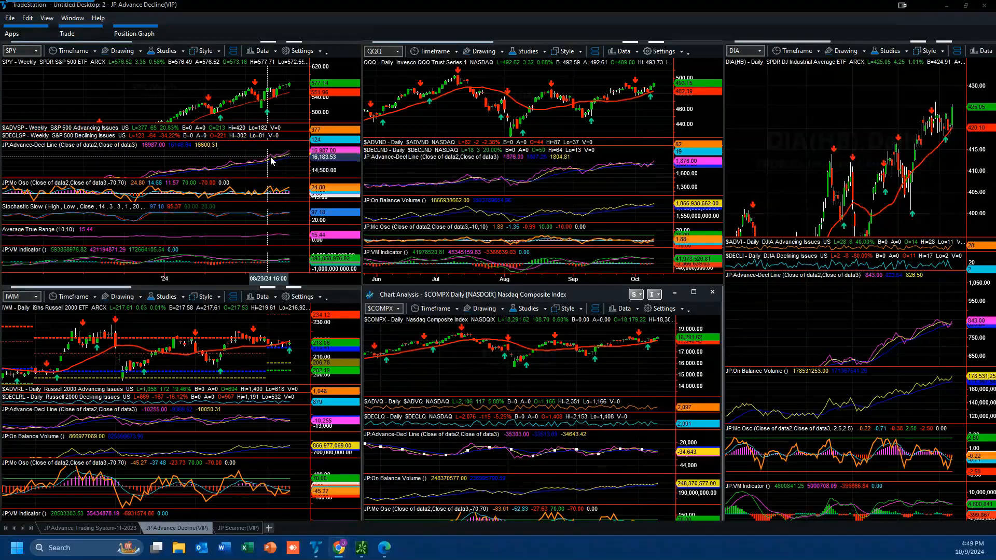
pyautogui.moveTo(654, 166)
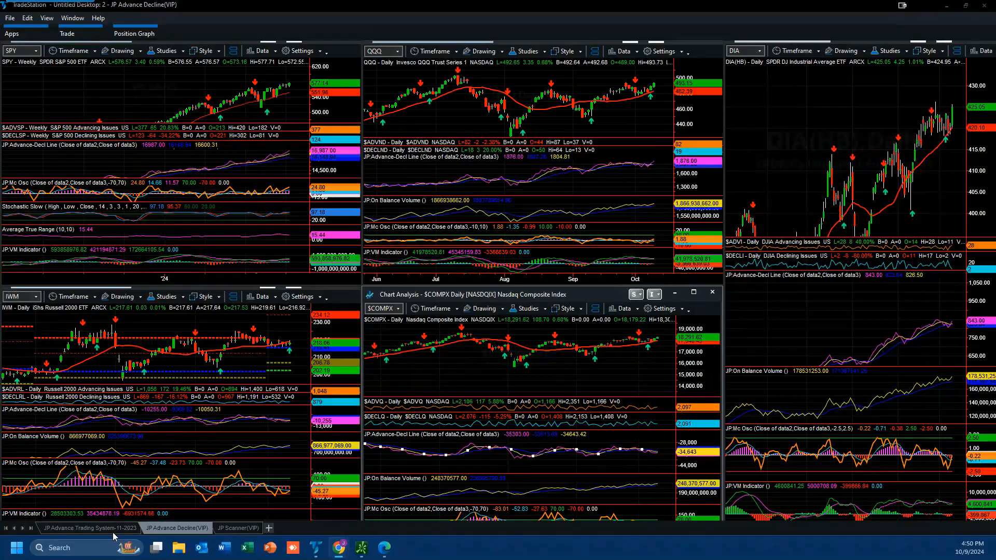
# Switch to the JP Advance Trading System-11-2023 desktop with the radar and MDB charts
pyautogui.click(88, 528)
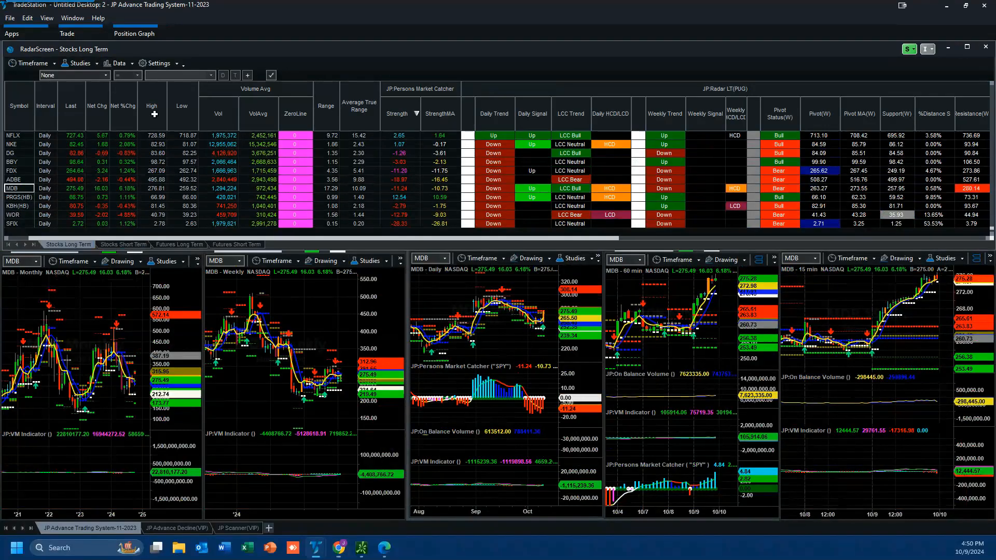
# Sort the radar by Net %Chg and load SNOW into the multi-timeframe charts
pyautogui.click(121, 107)
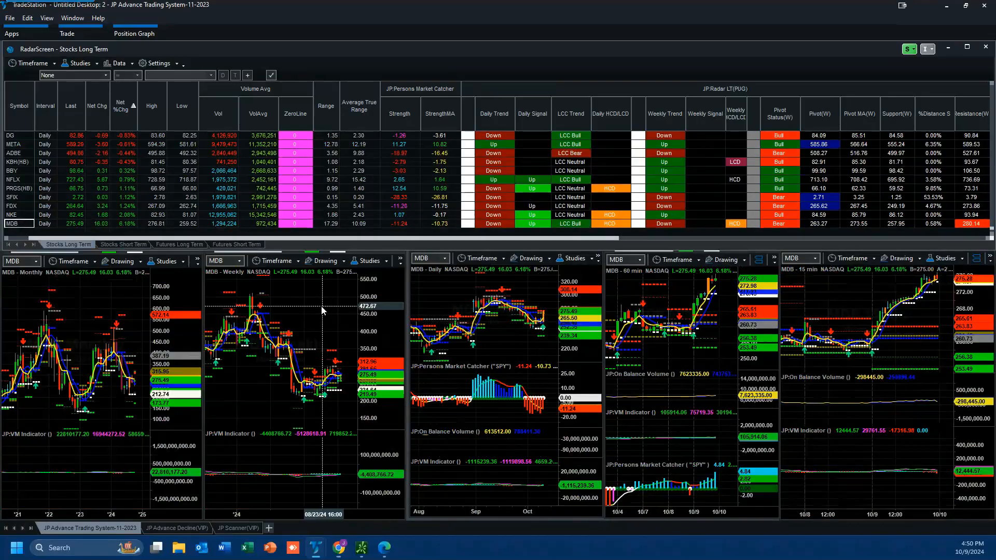
pyautogui.write('snow')
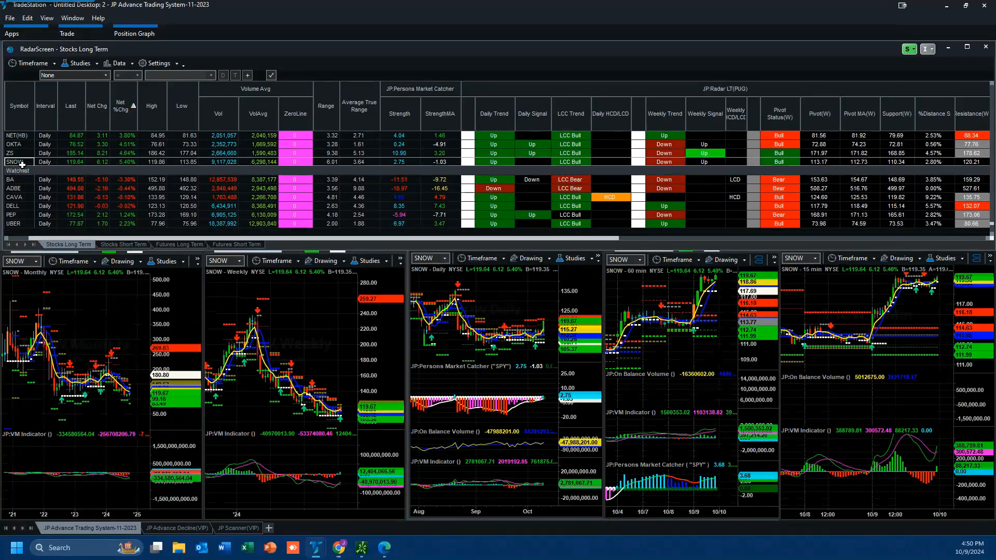
pyautogui.moveTo(15, 162)
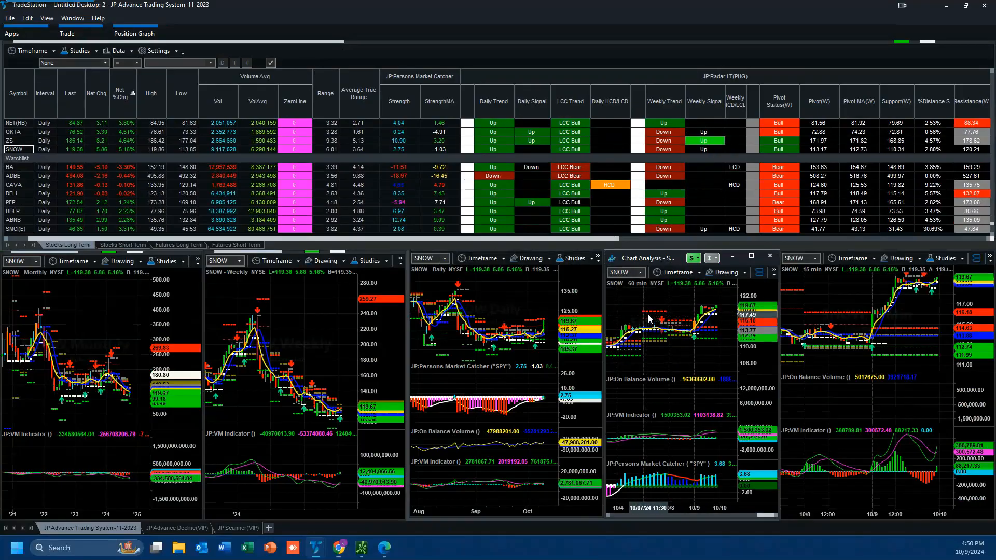
pyautogui.moveTo(717, 318)
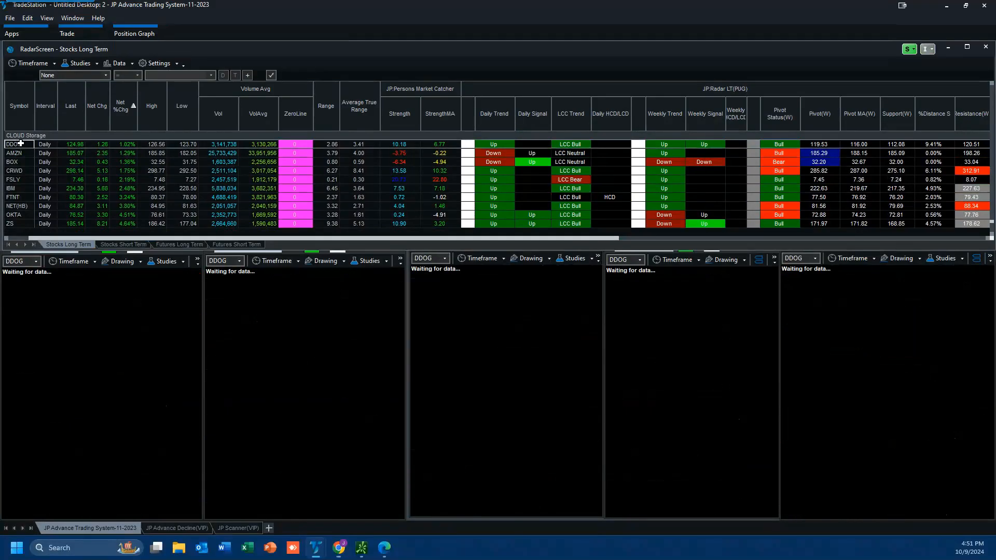
# Load DDOG and then NET from the Cloud Storage rows into the linked charts
pyautogui.click(13, 144)
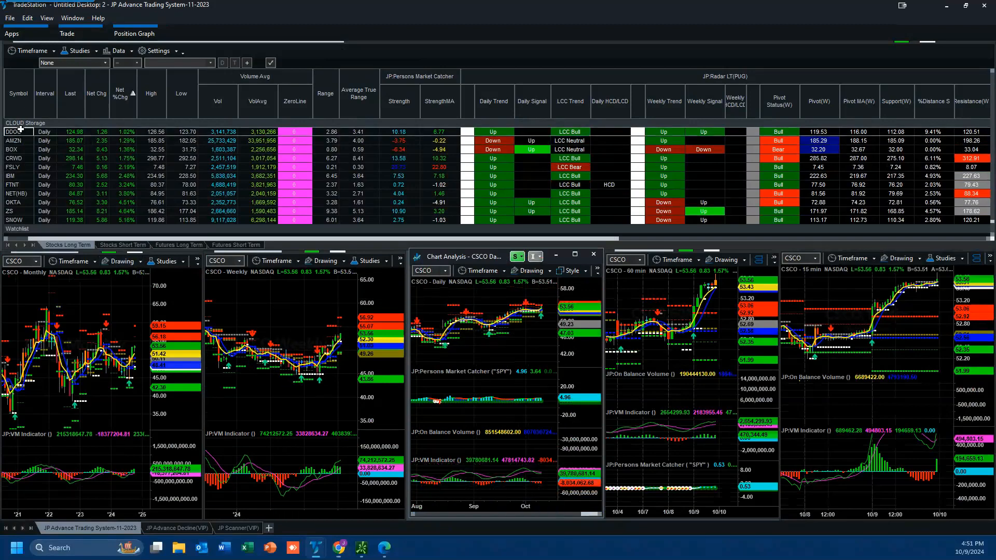
pyautogui.moveTo(19, 132)
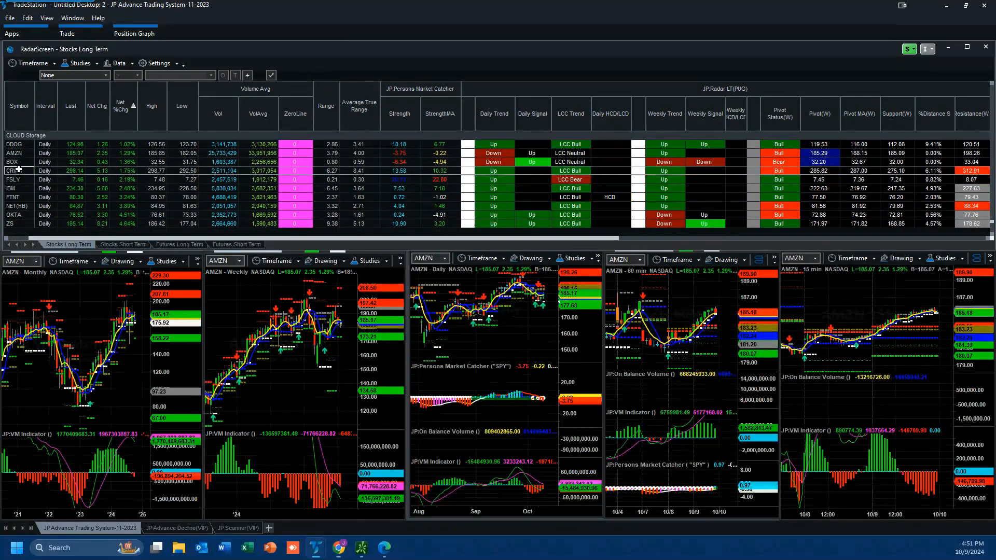
pyautogui.click(14, 171)
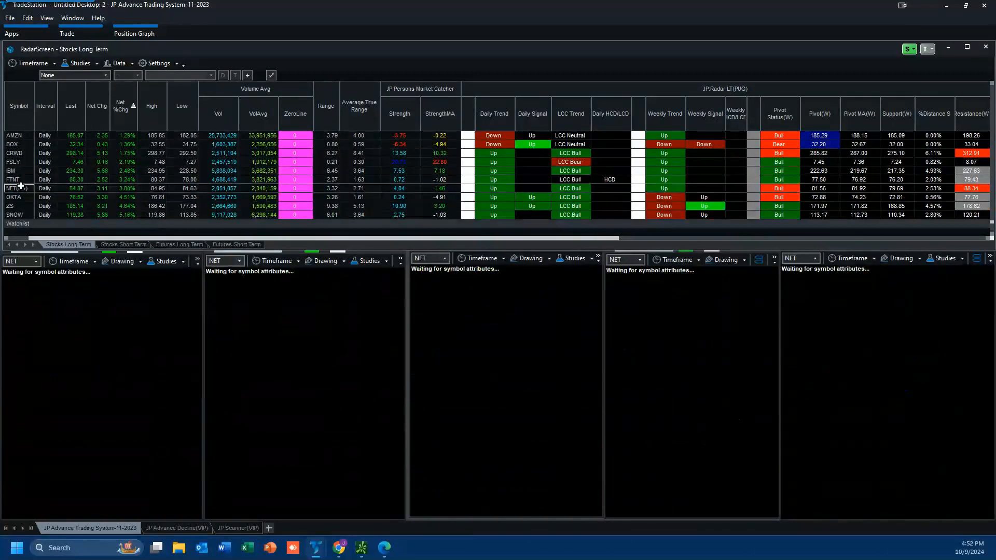
# Load CRWD's charts and scroll the radar list toward the A.I. group
pyautogui.click(14, 205)
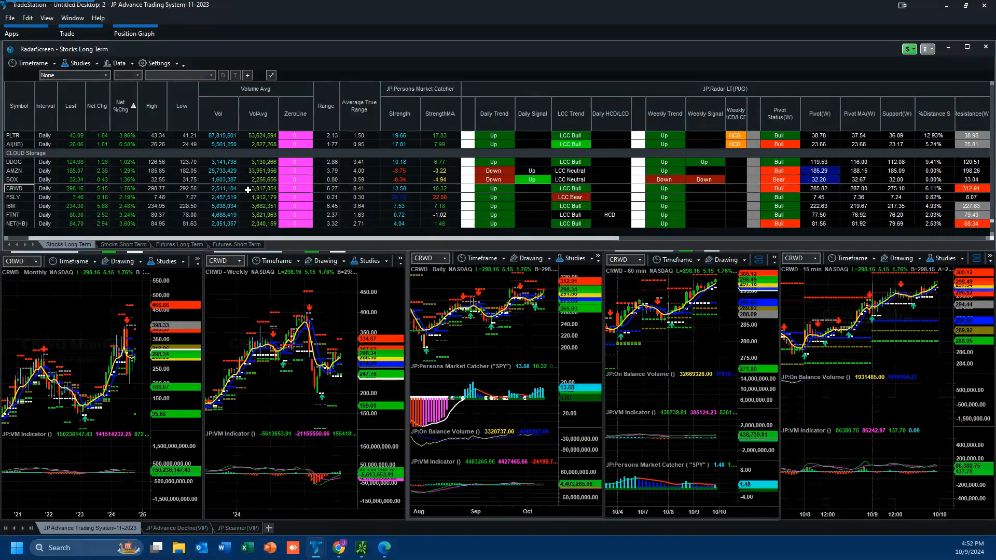
pyautogui.scroll(-3)
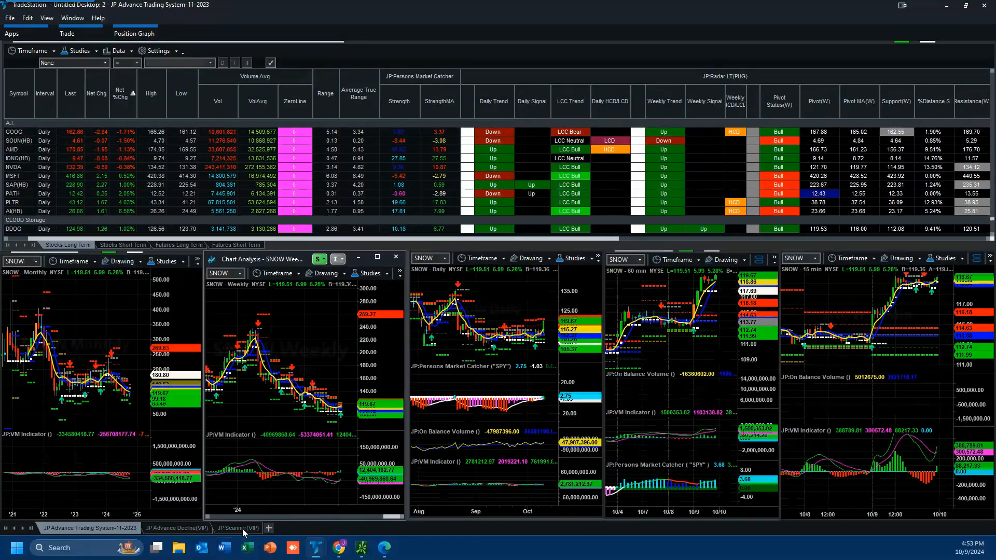
# Switch to the JP Scanner(VIP) desktop and scroll through the JP Buy #1 scan results
pyautogui.click(238, 528)
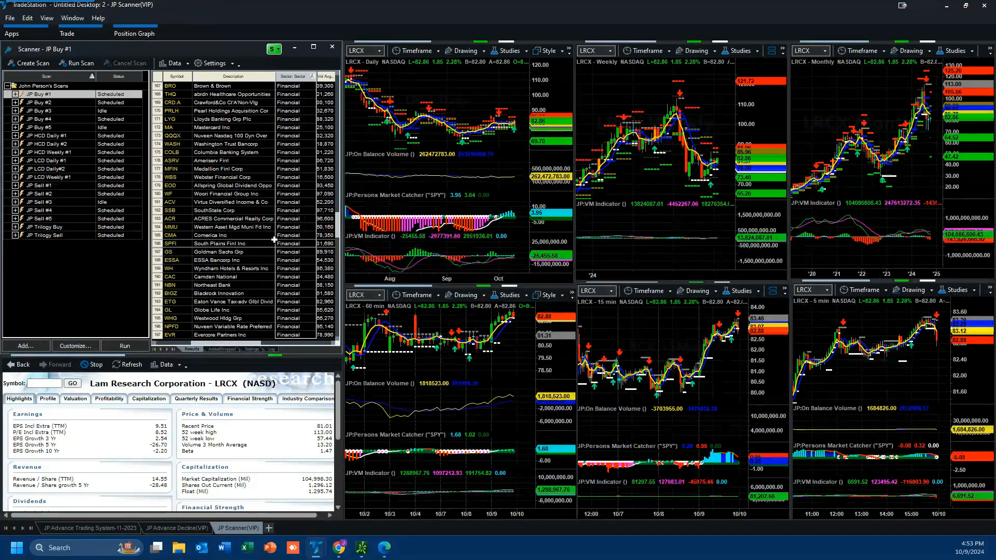
pyautogui.scroll(-3)
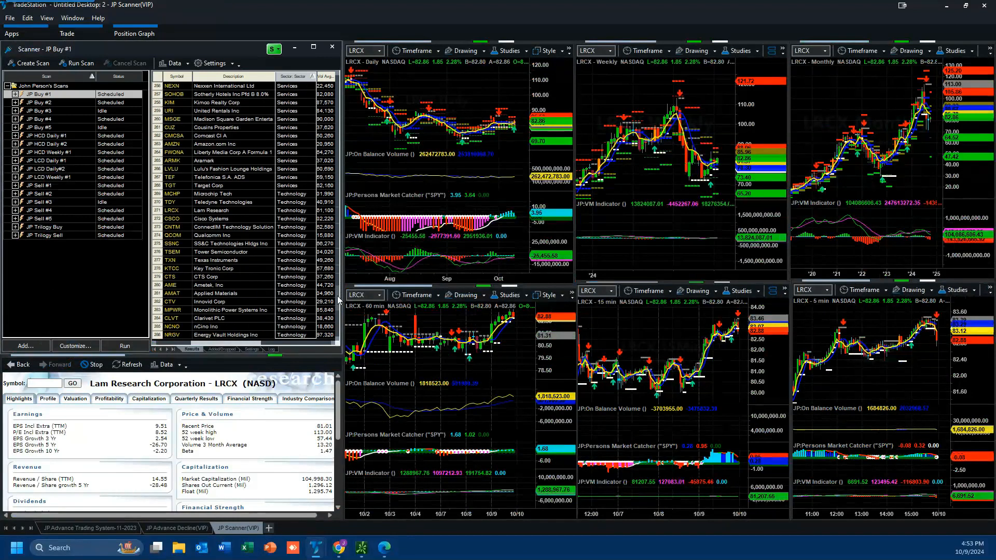
pyautogui.scroll(-3)
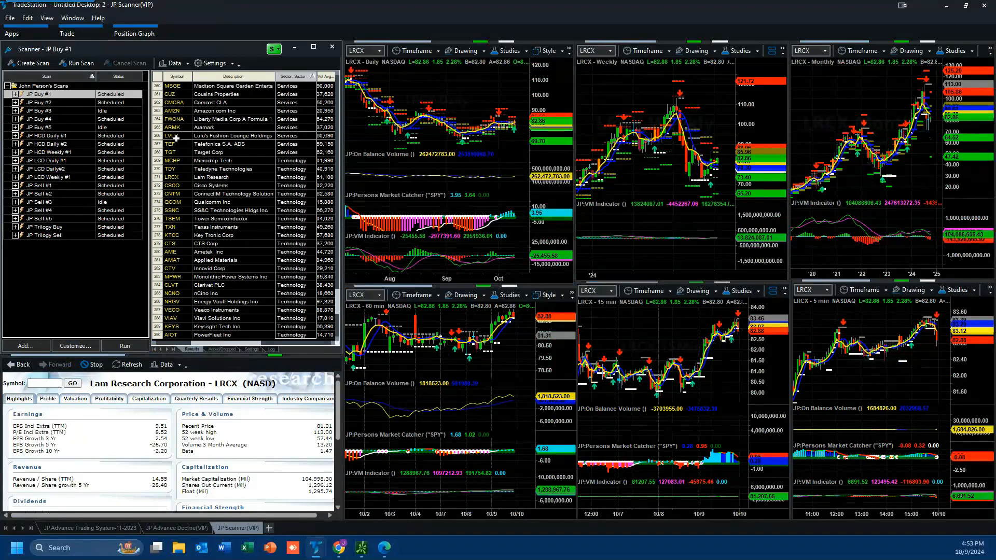
pyautogui.scroll(-3)
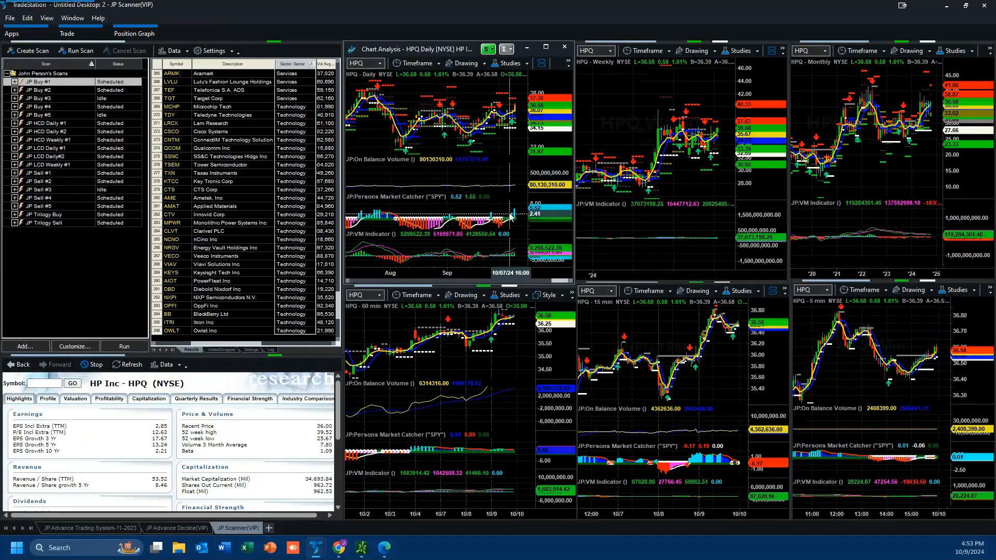
pyautogui.moveTo(513, 196)
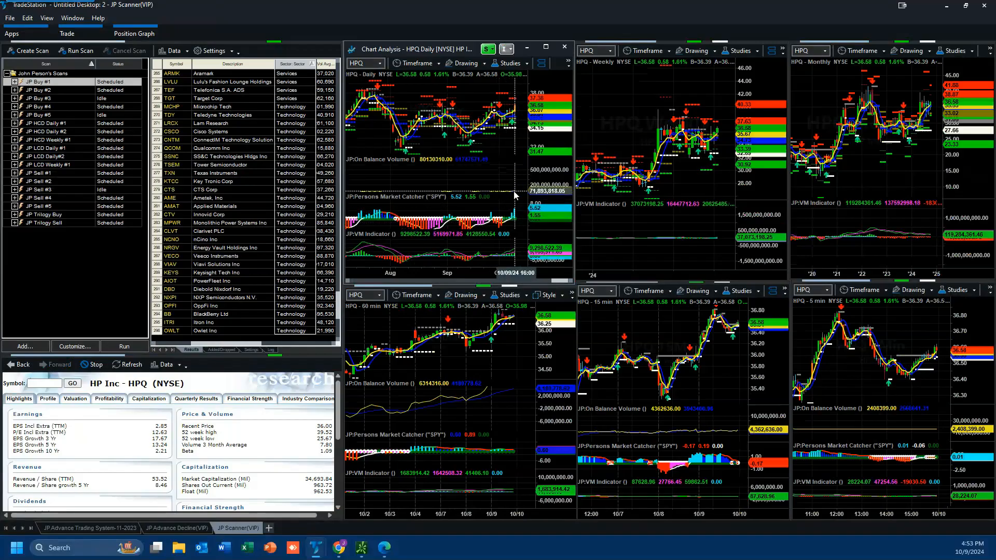
pyautogui.moveTo(508, 191)
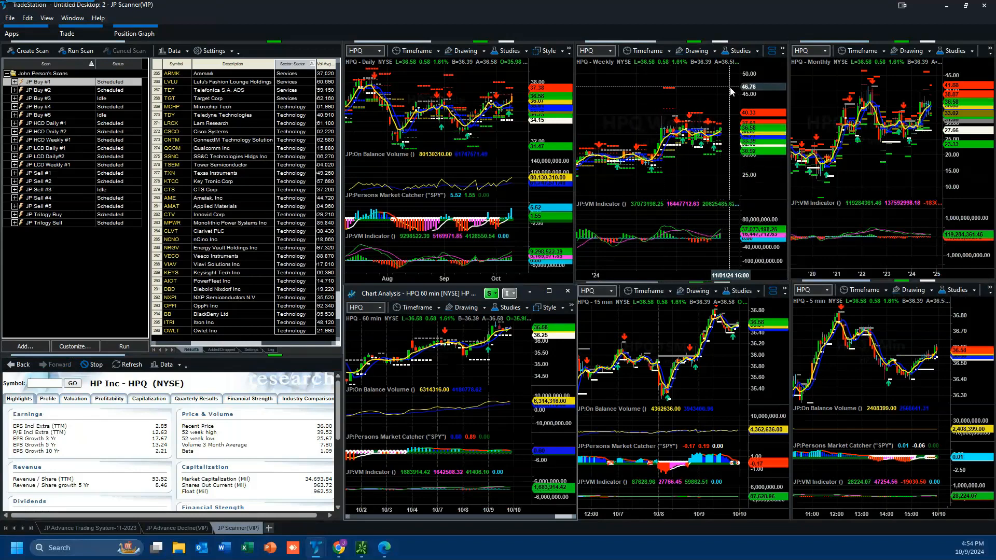
pyautogui.moveTo(652, 165)
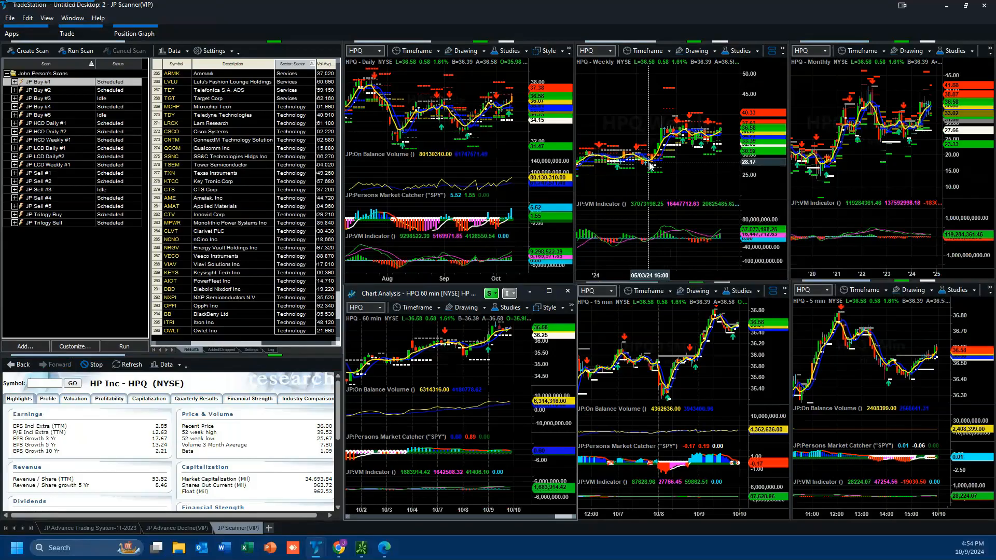
pyautogui.moveTo(644, 168)
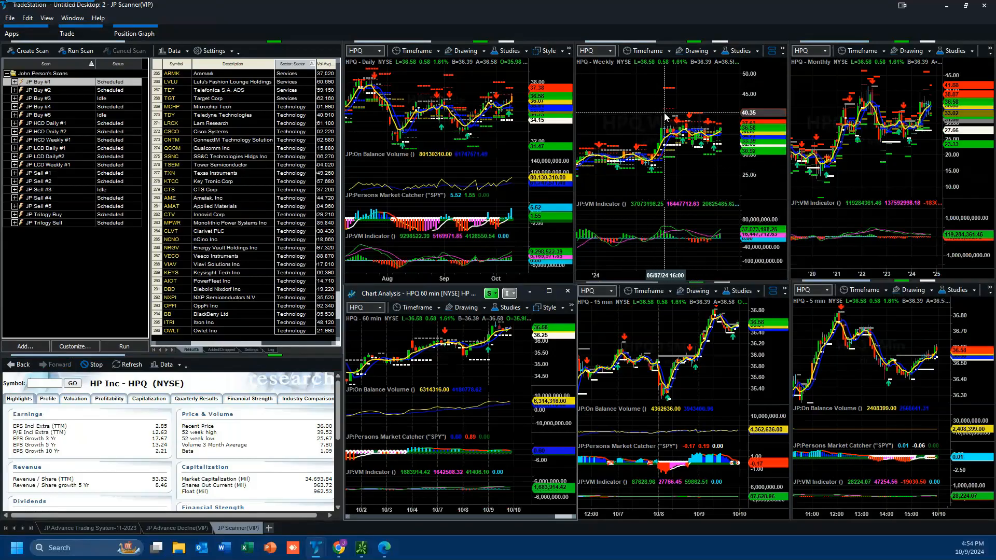
pyautogui.moveTo(664, 130)
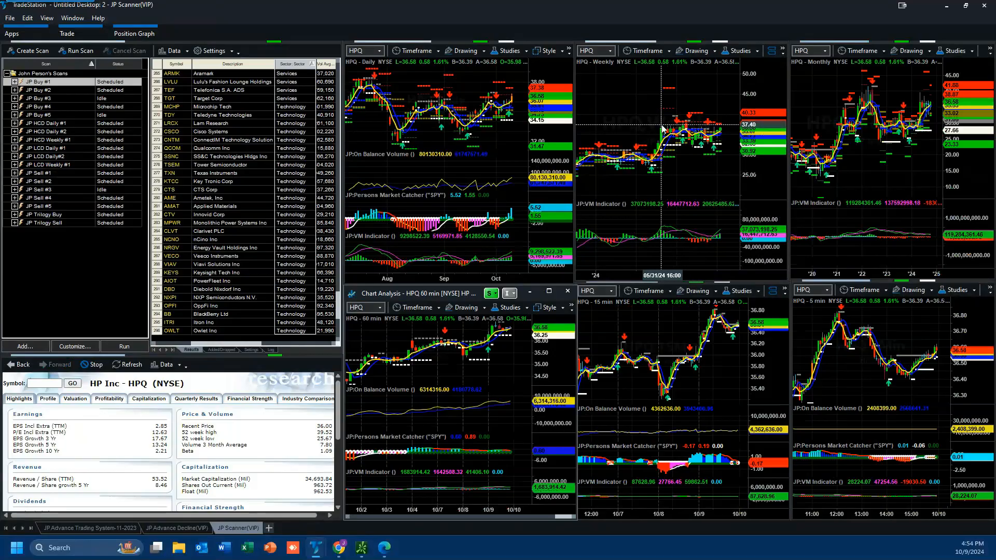
pyautogui.moveTo(723, 132)
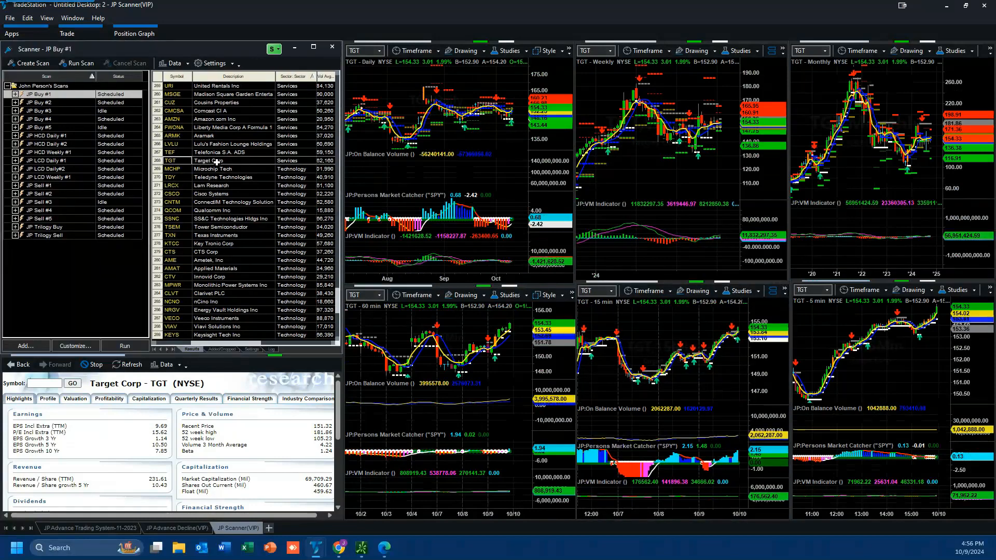
pyautogui.moveTo(175, 120)
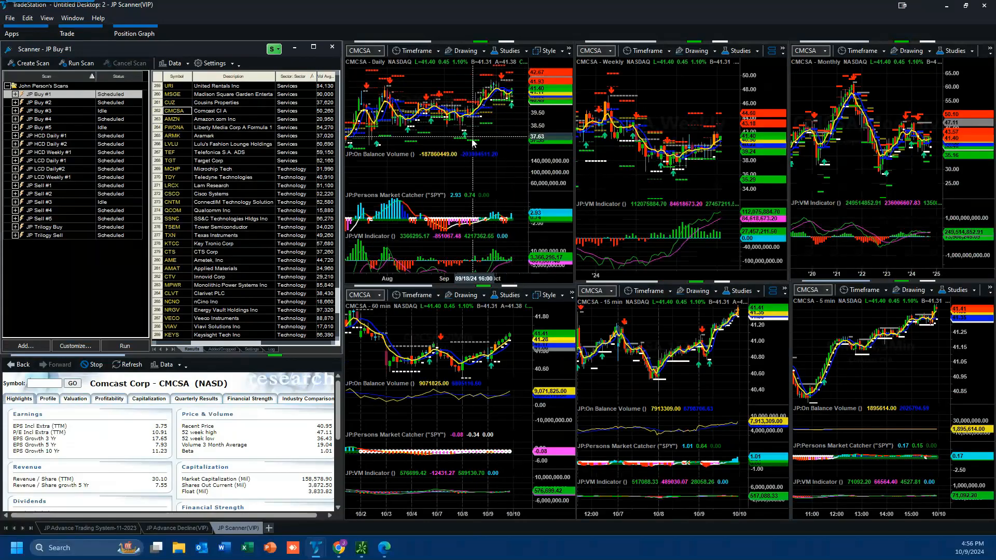
# Load Walt Disney (DIS) into the linked charts and research panel
pyautogui.write('di')
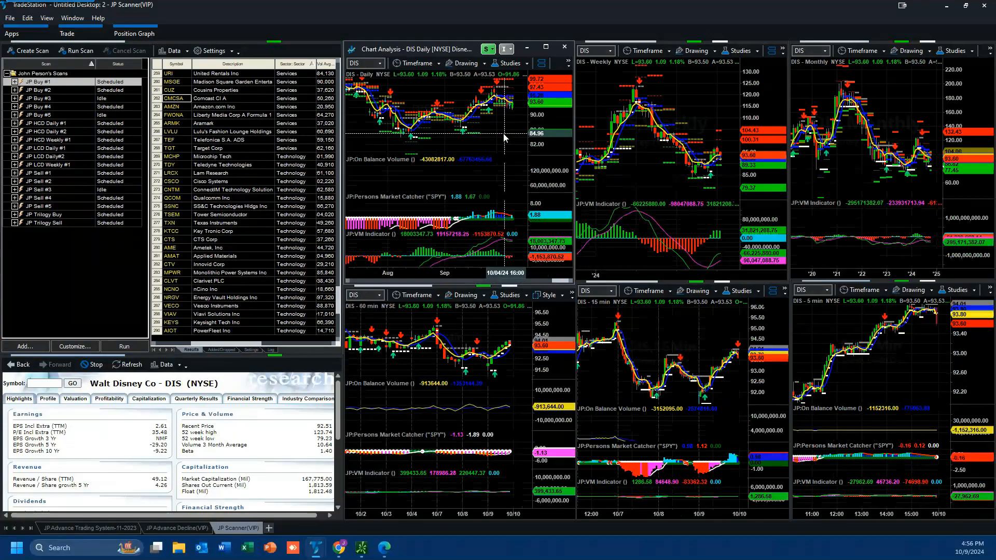
pyautogui.moveTo(515, 143)
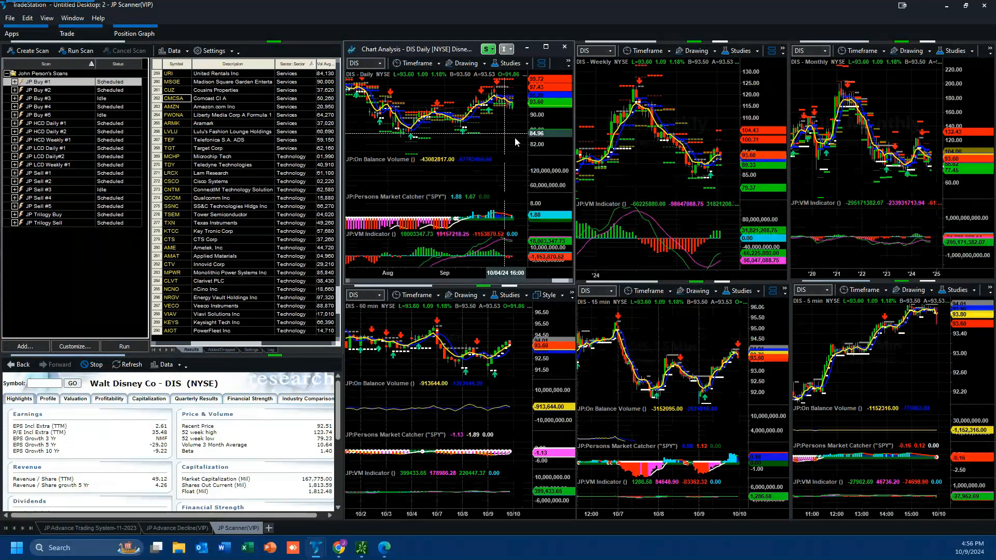
pyautogui.moveTo(733, 245)
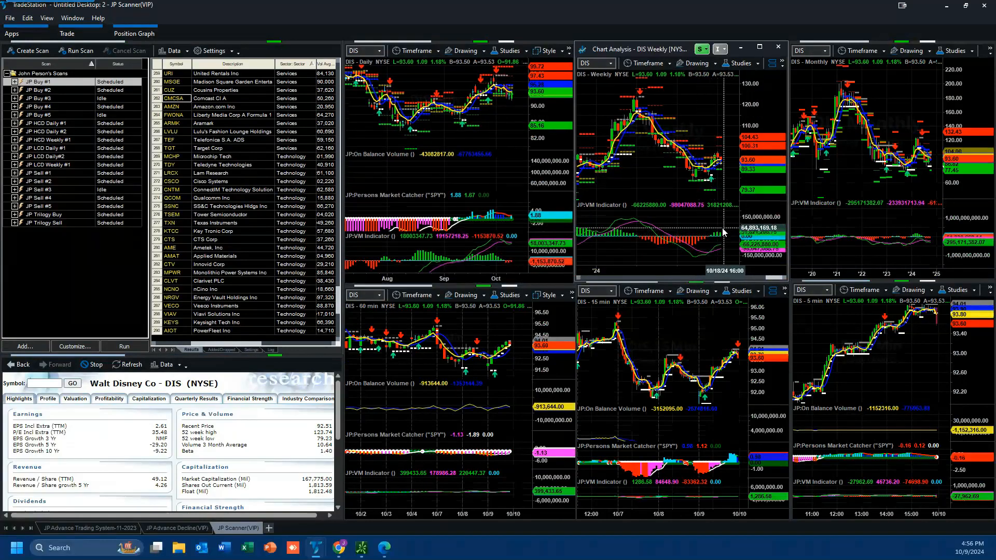
pyautogui.moveTo(736, 394)
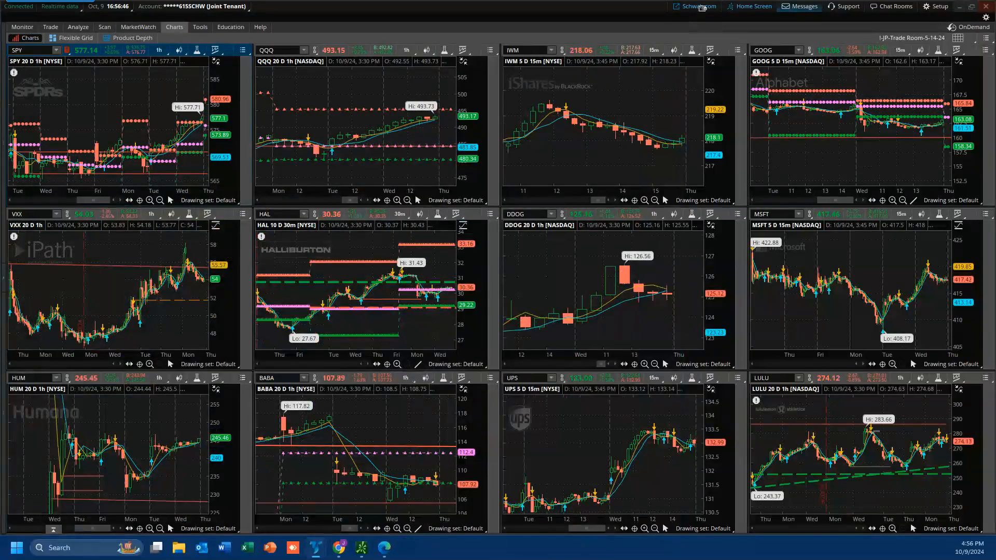
pyautogui.moveTo(120, 496)
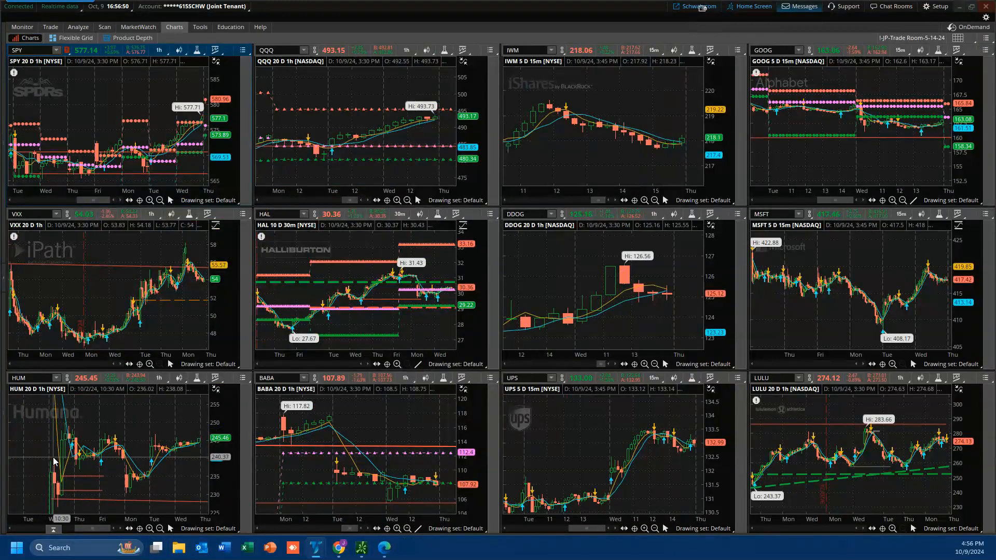
pyautogui.moveTo(179, 412)
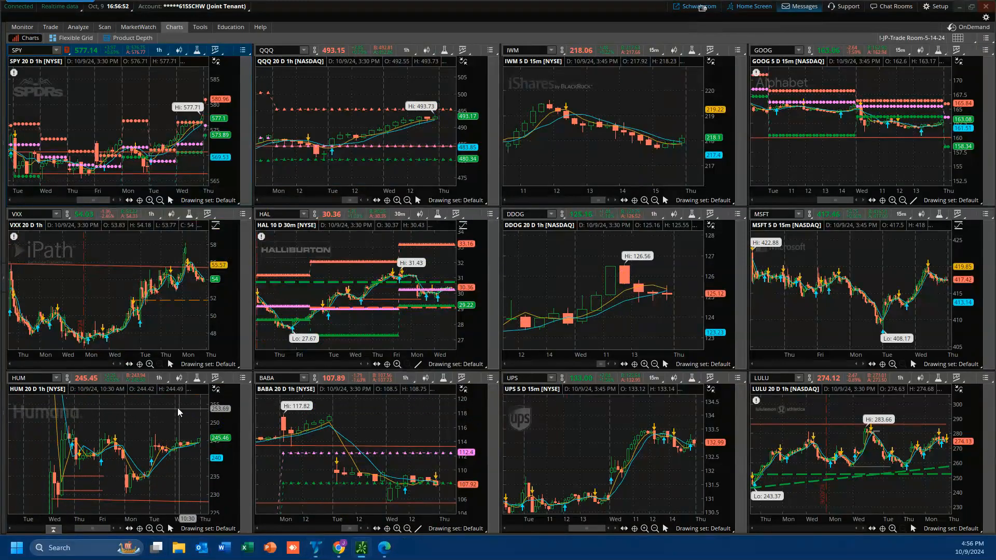
# Maximize the Humana (HUM) cell and set it to the 3 Y : W weekly time frame
pyautogui.rightClick(179, 412)
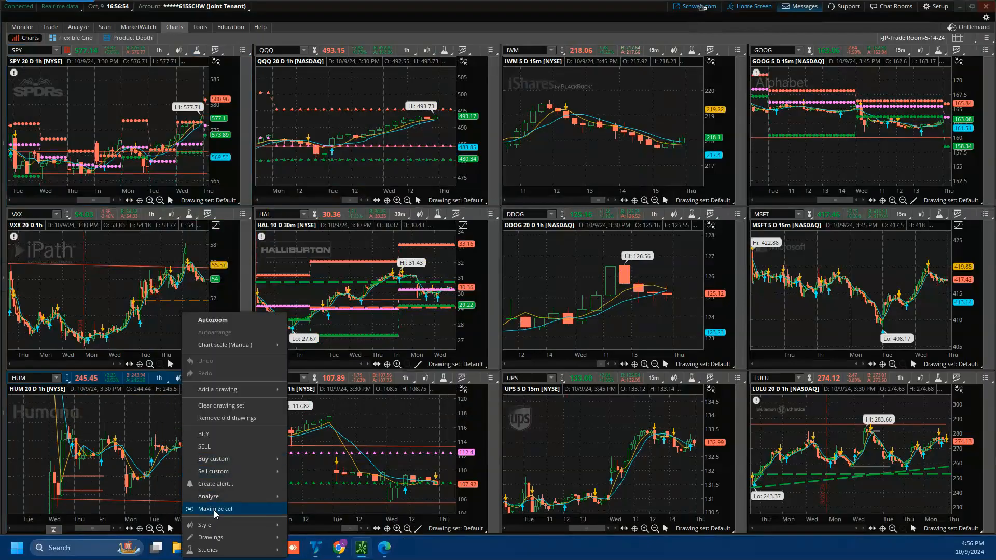
pyautogui.click(217, 509)
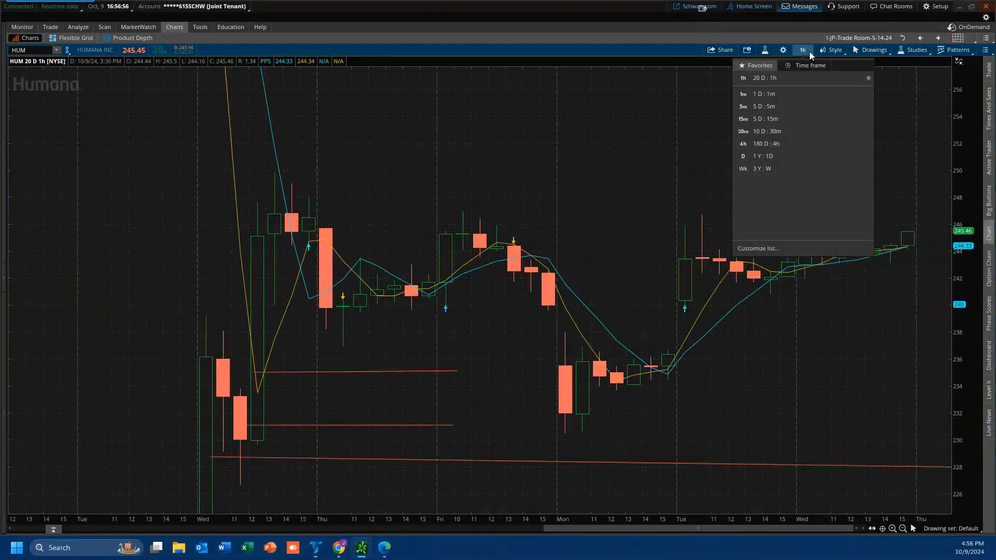
pyautogui.click(759, 168)
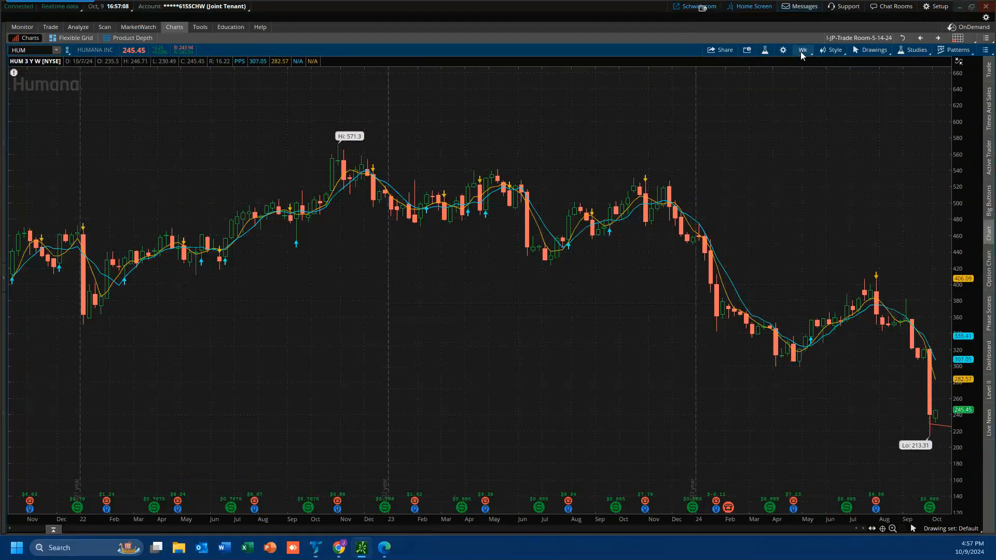
pyautogui.click(802, 50)
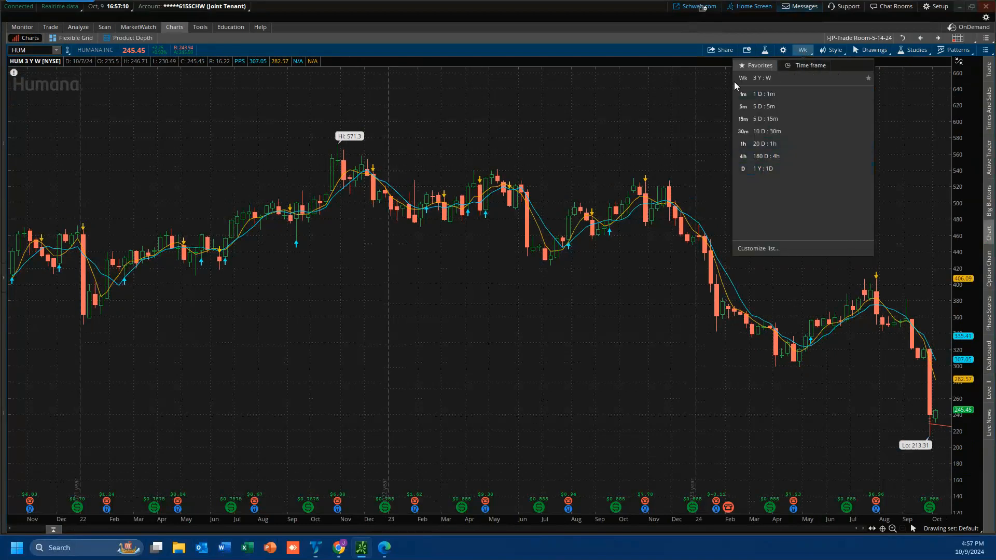
pyautogui.click(802, 50)
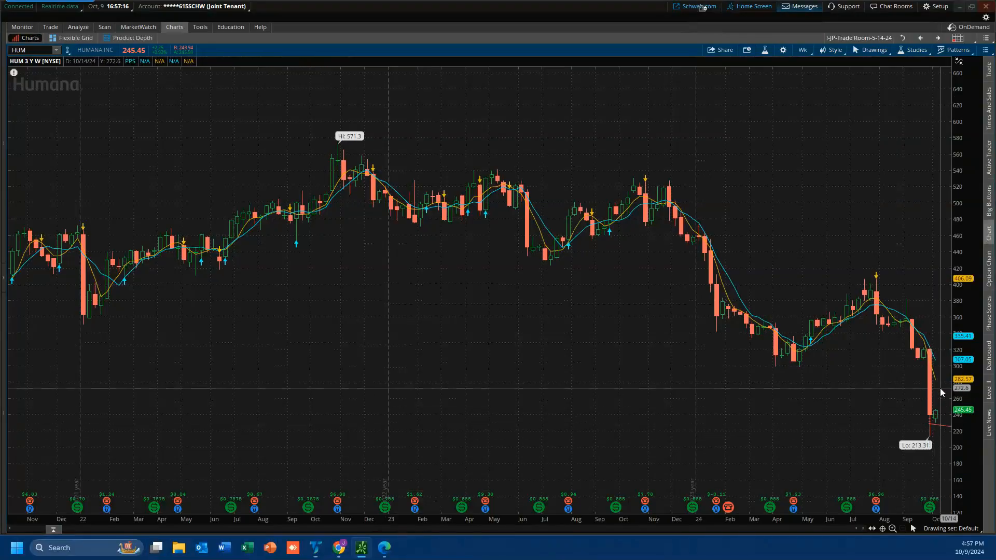
pyautogui.moveTo(930, 392)
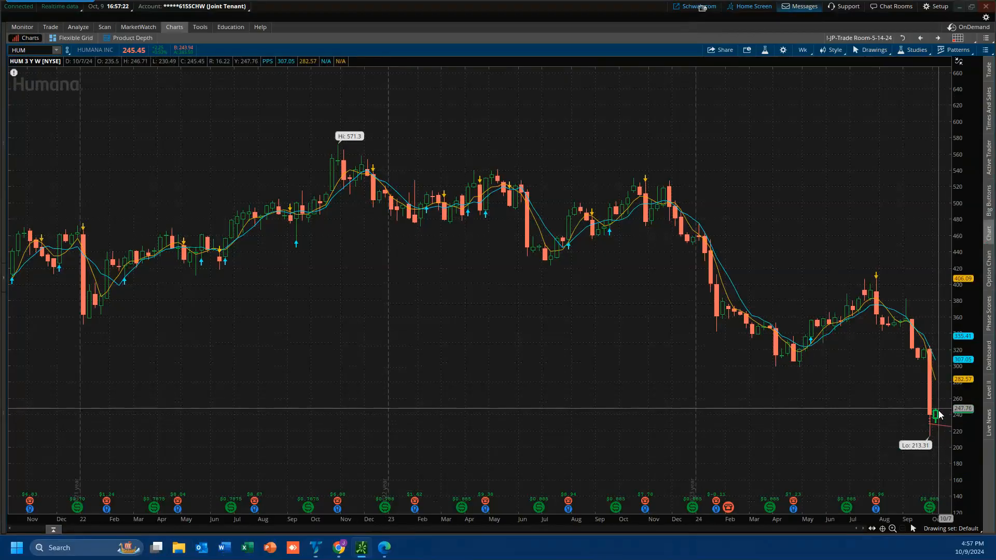
# Set the Humana chart to 20 D : 1h and bring up the chart's context menu
pyautogui.click(802, 50)
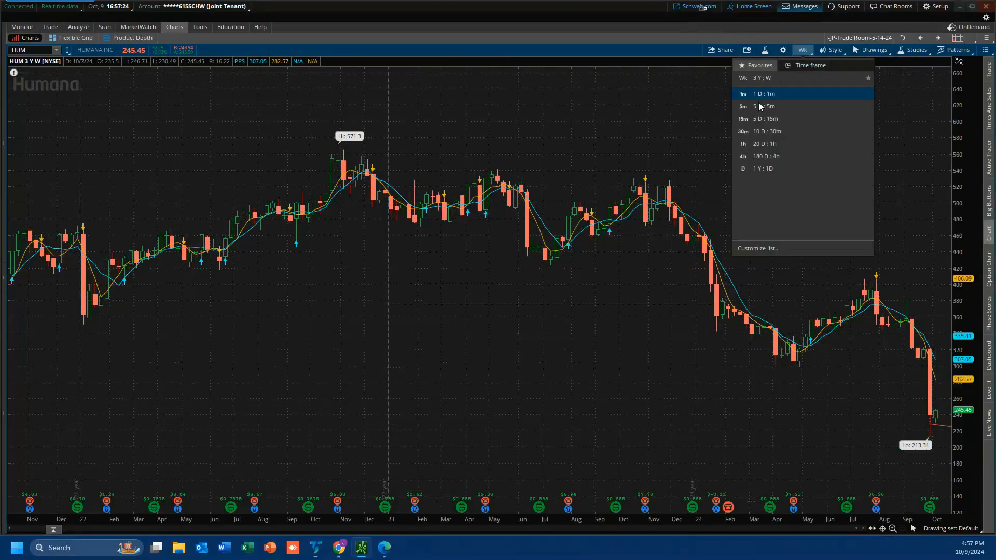
pyautogui.click(765, 143)
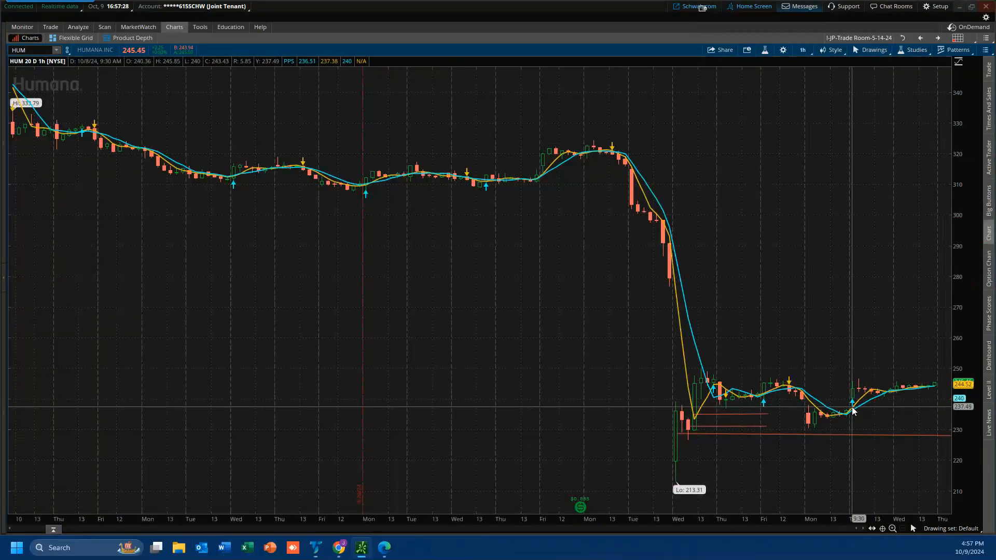
pyautogui.moveTo(810, 397)
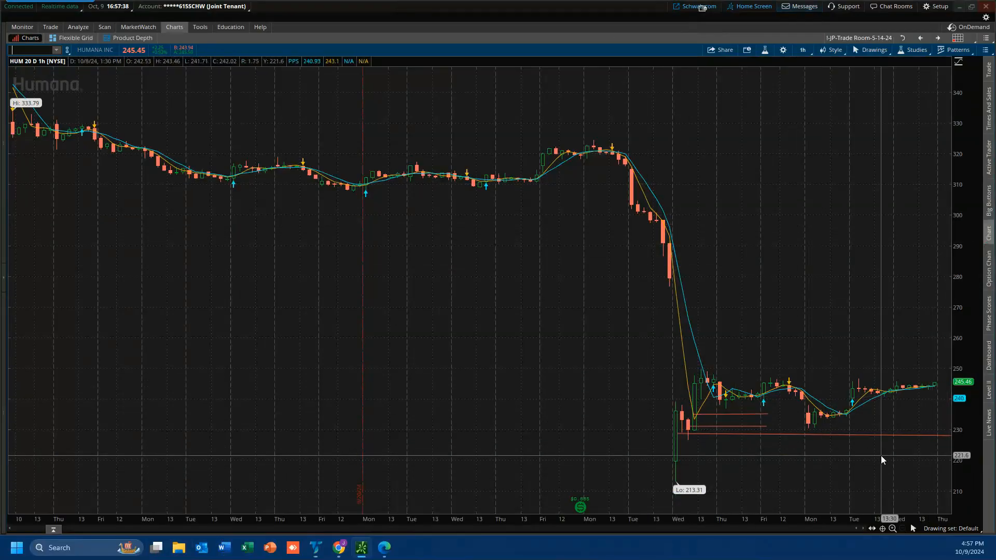
pyautogui.moveTo(803, 332)
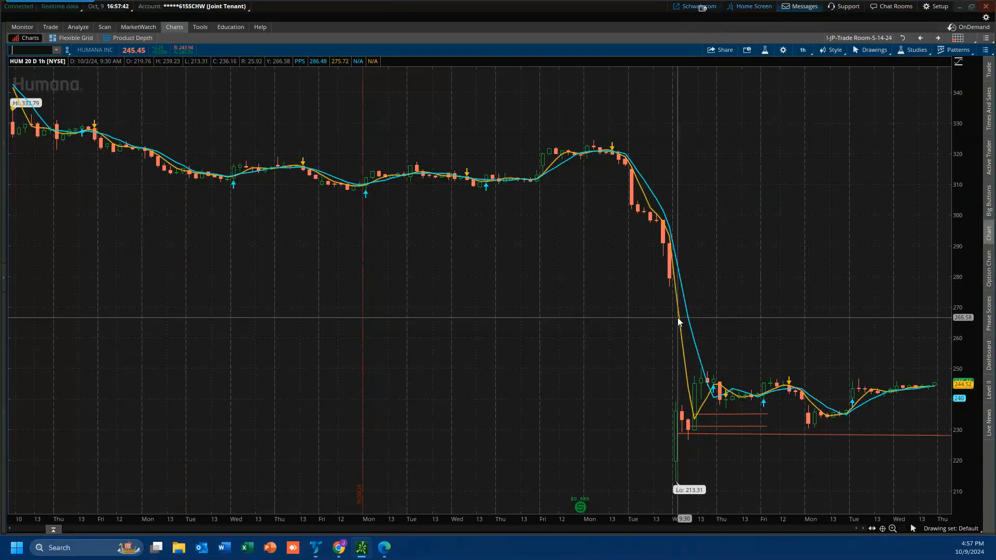
pyautogui.rightClick(679, 321)
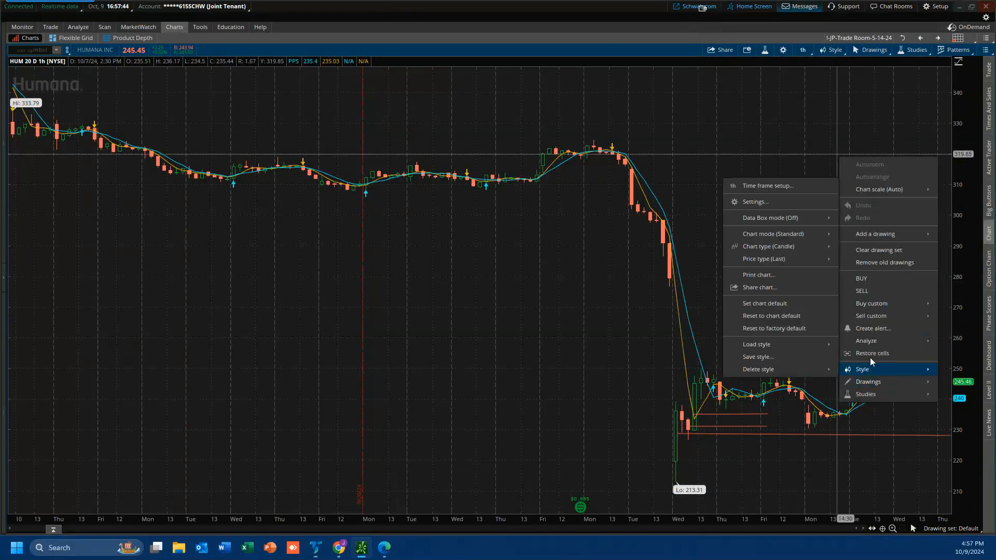